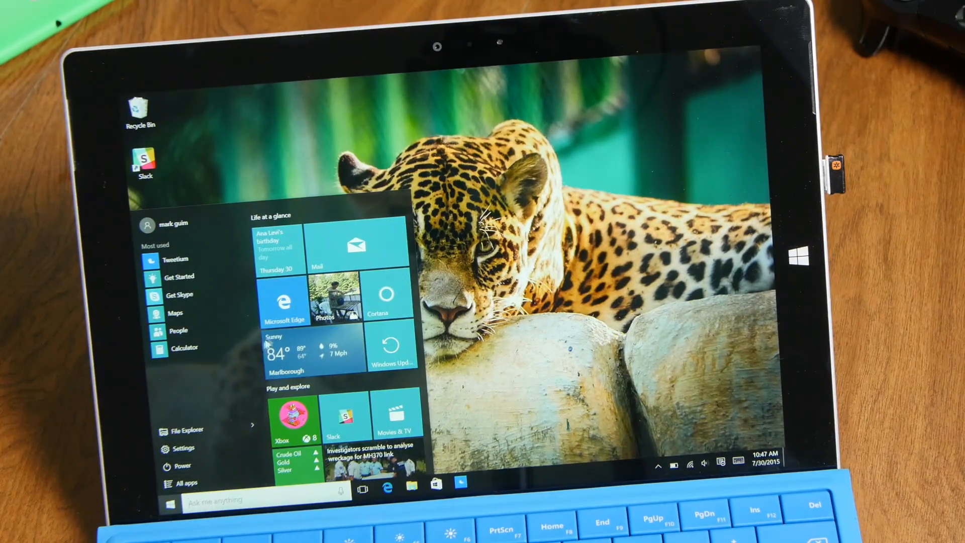
# Scroll down the Start menu app list, then close Start to show the jaguar desktop.
pyautogui.scroll(-3)
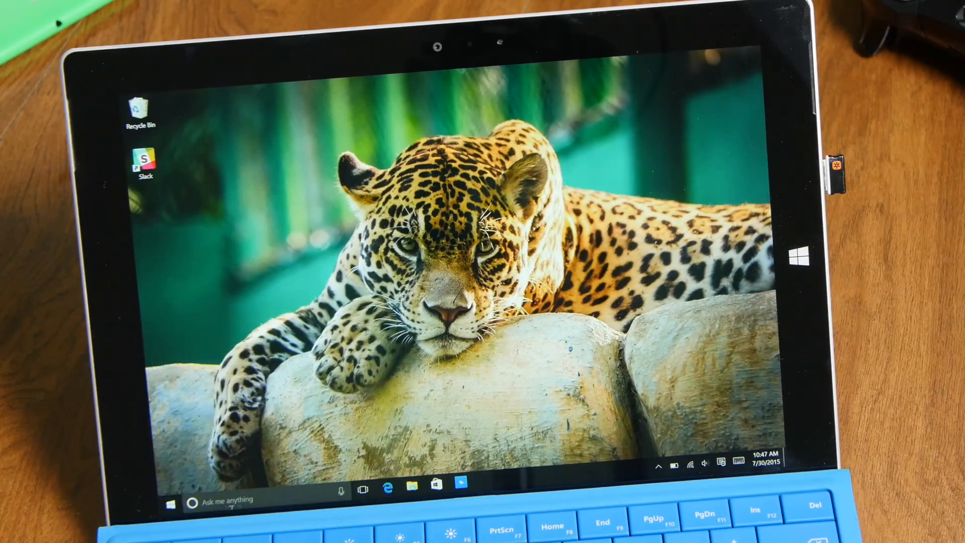
# Unpin the Cortana and Maps tiles, then reopen Start showing only the app list.
pyautogui.click(170, 499)
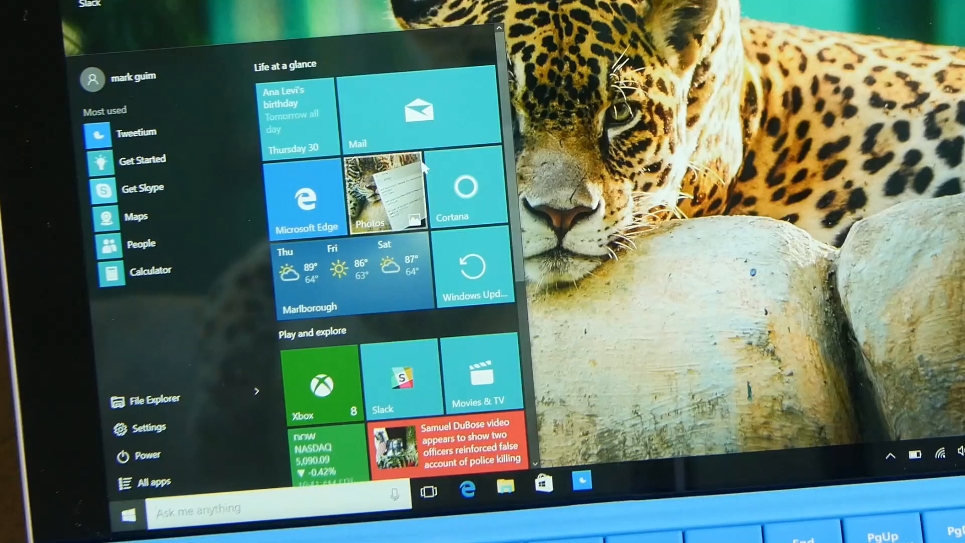
pyautogui.rightClick(419, 110)
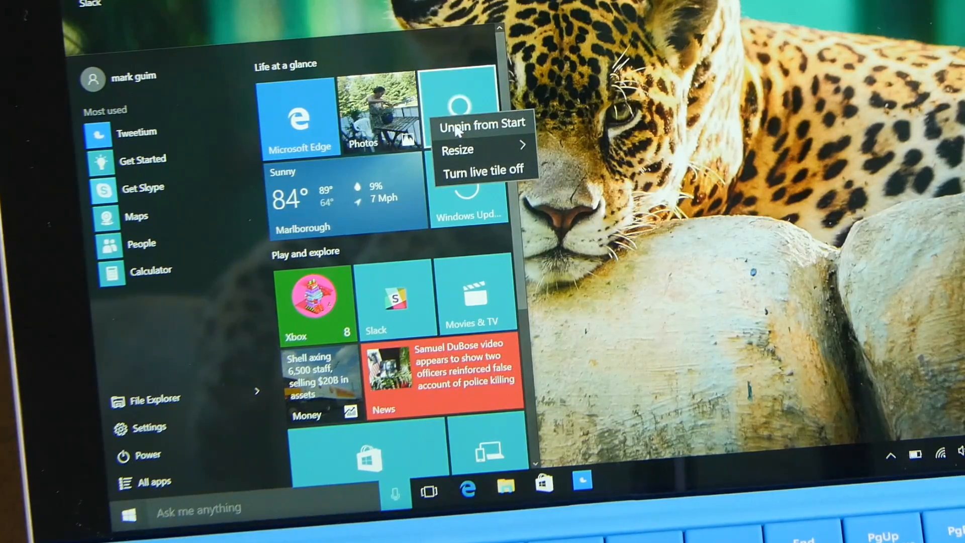
pyautogui.click(482, 124)
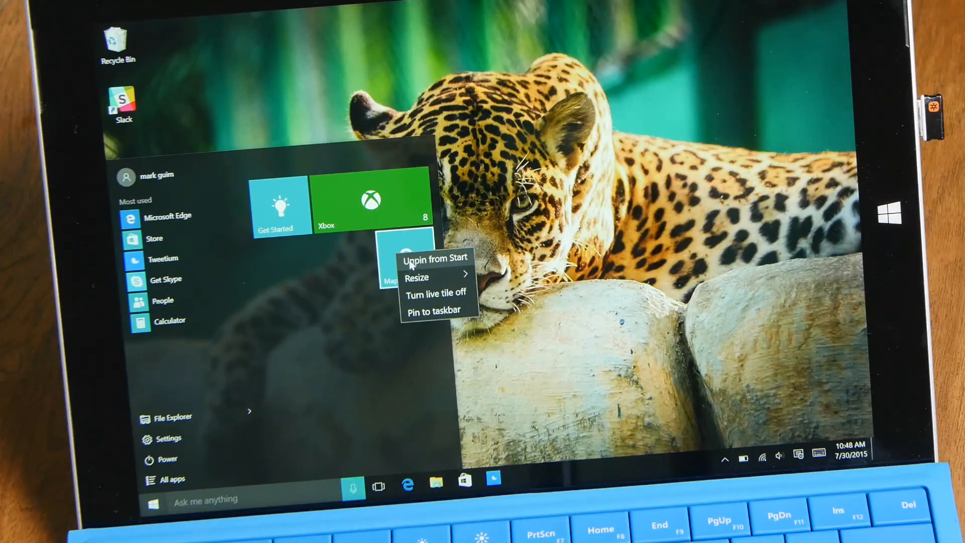
pyautogui.click(435, 257)
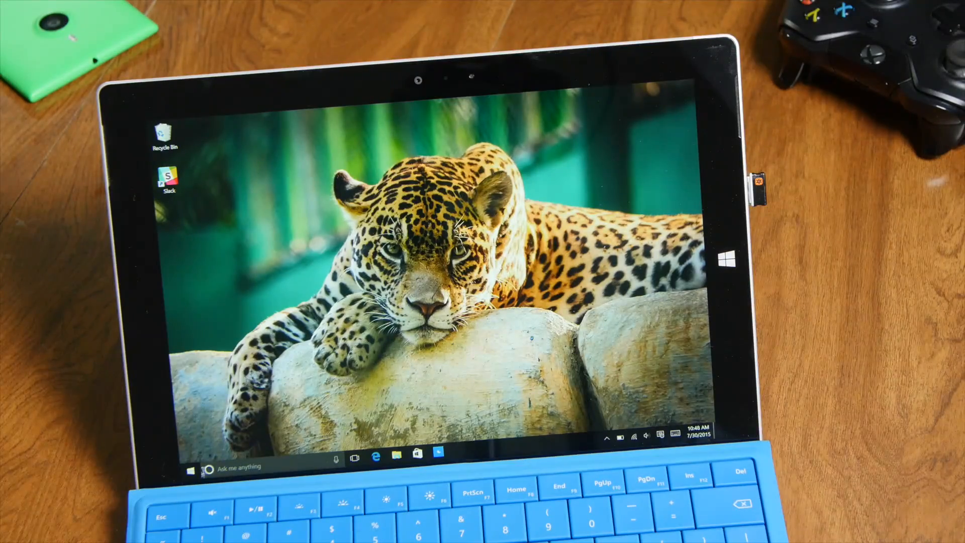
pyautogui.click(190, 453)
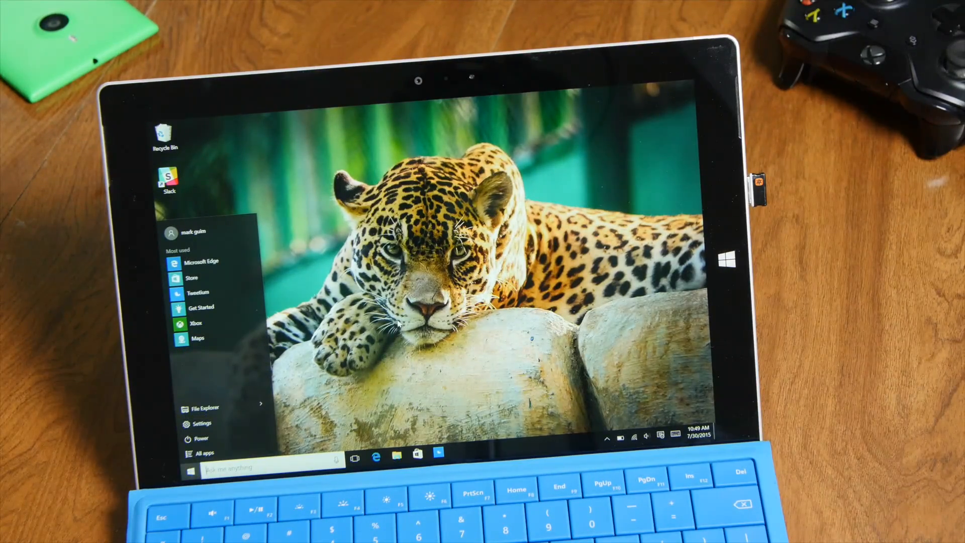